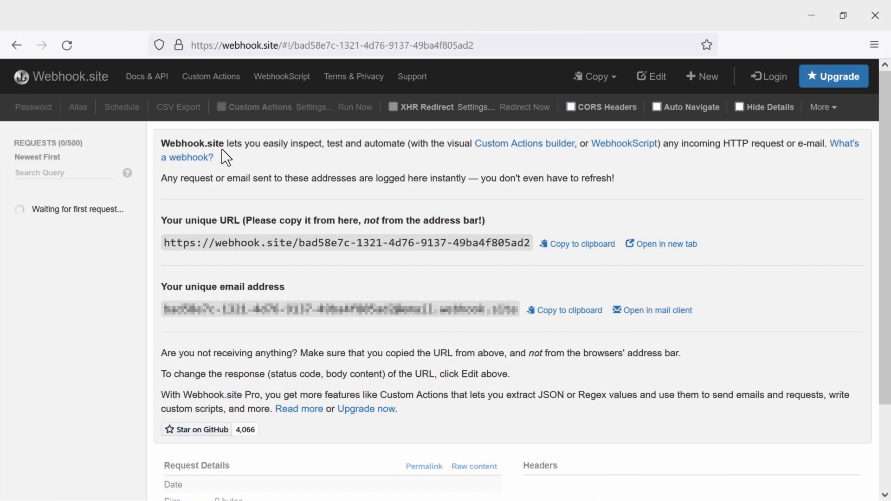
Grab the unique Webhook.site URL and switch over to the Acrobat Sign tab.
double_click(193, 143)
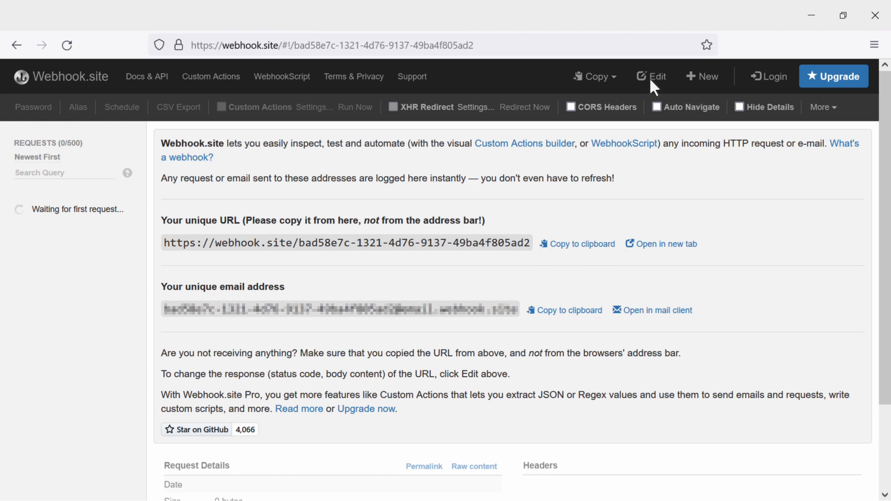
click(652, 76)
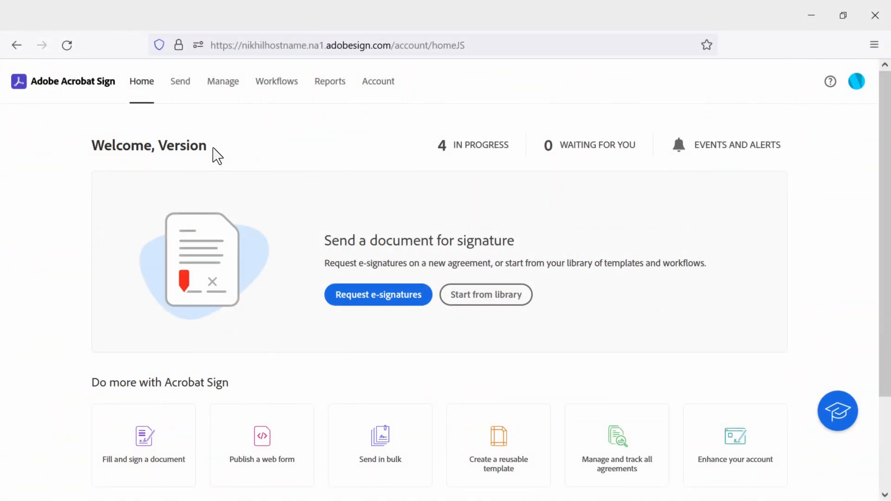
Start a new webhook from the account's Webhooks list.
click(378, 81)
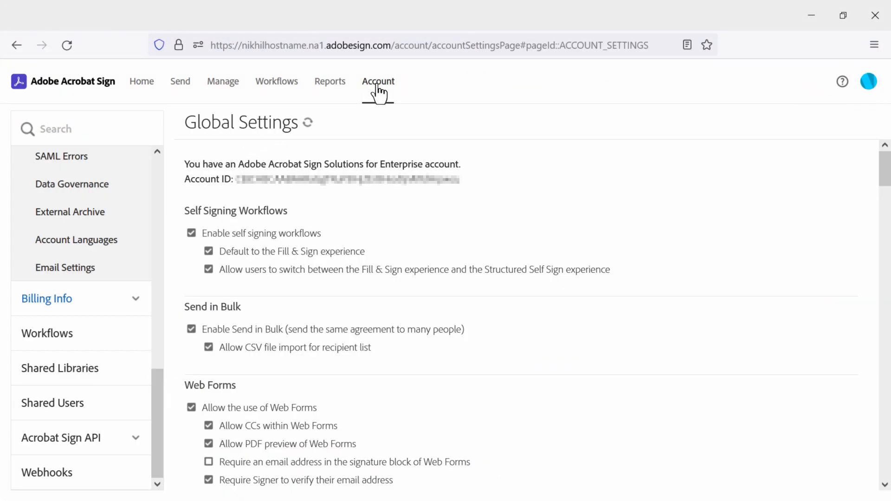
click(46, 473)
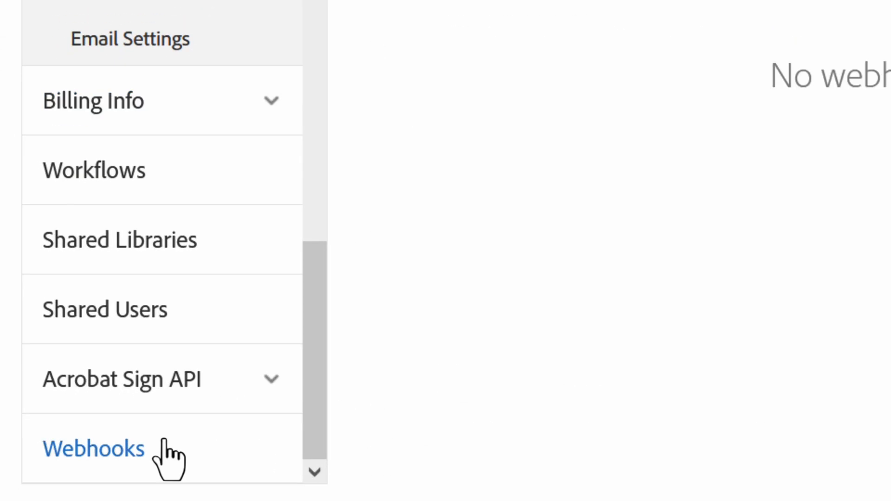
click(837, 174)
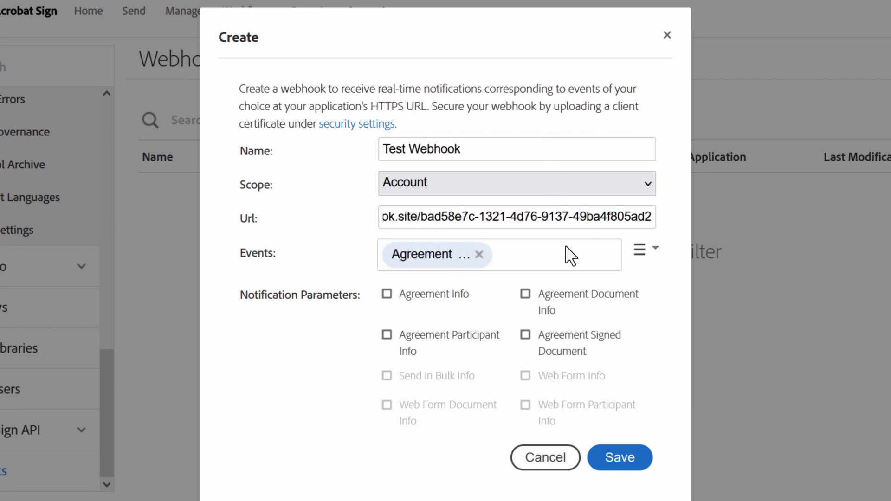
Save Test Webhook with agreement, document and participant info included in notifications.
click(386, 295)
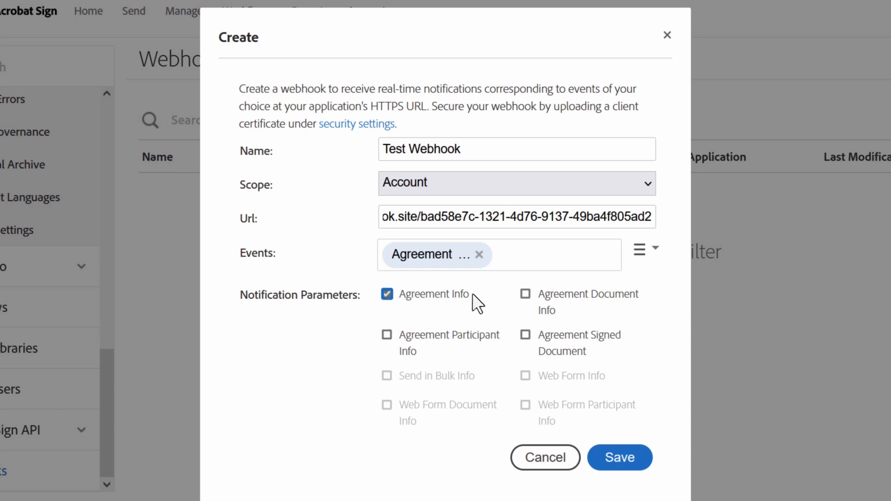
click(524, 335)
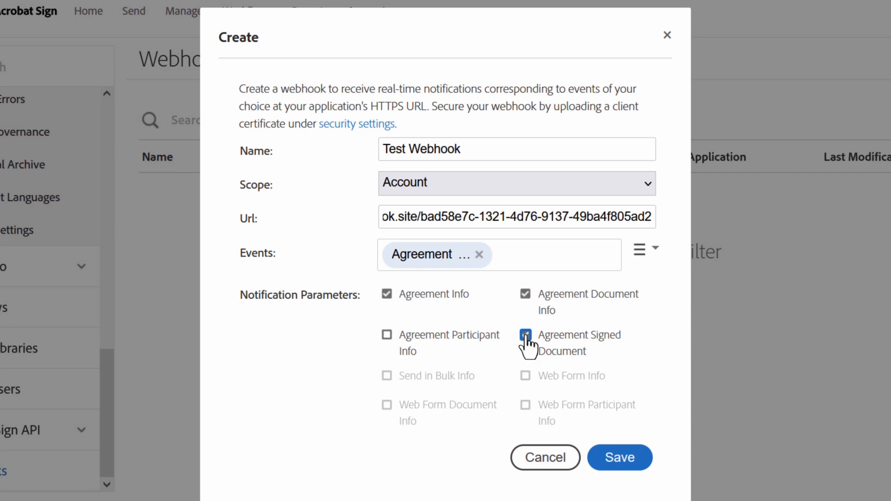
click(387, 335)
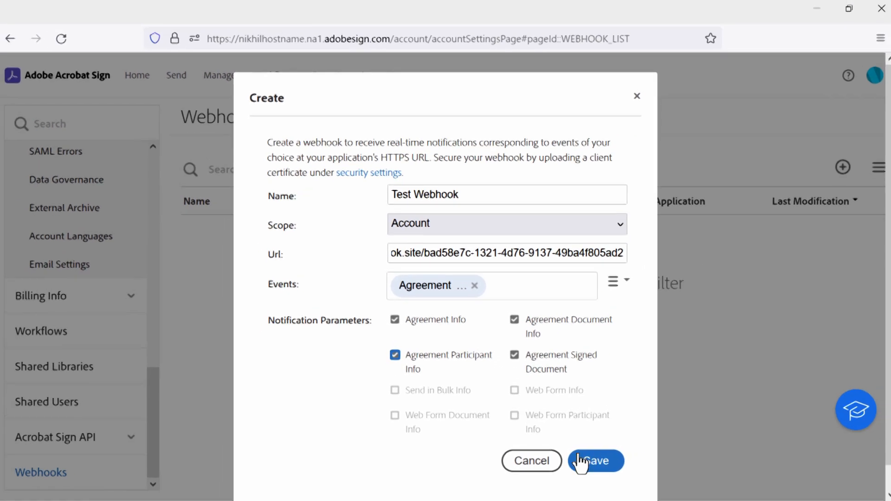
click(595, 462)
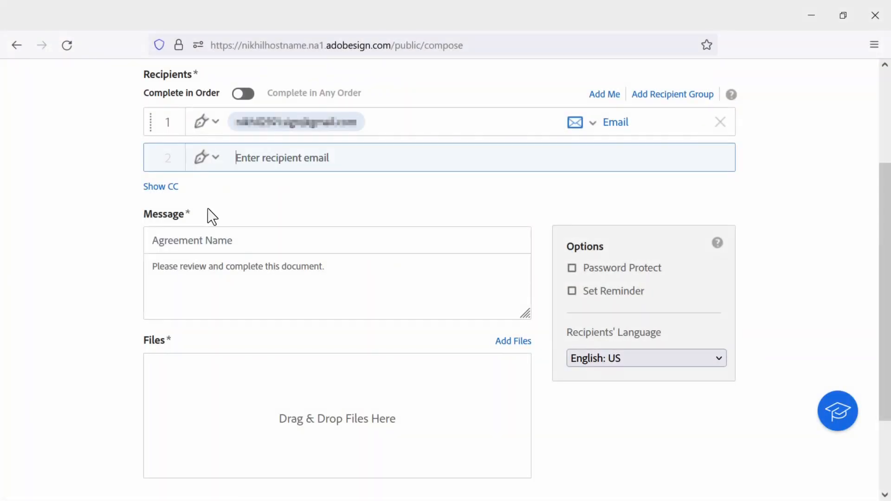
mouse_move(241, 228)
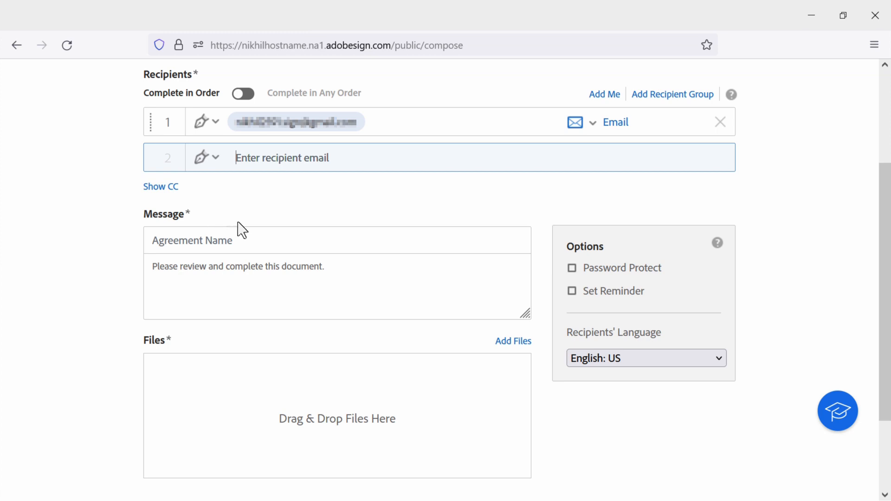
Attach the Test template to the agreement and send it for signature.
click(512, 341)
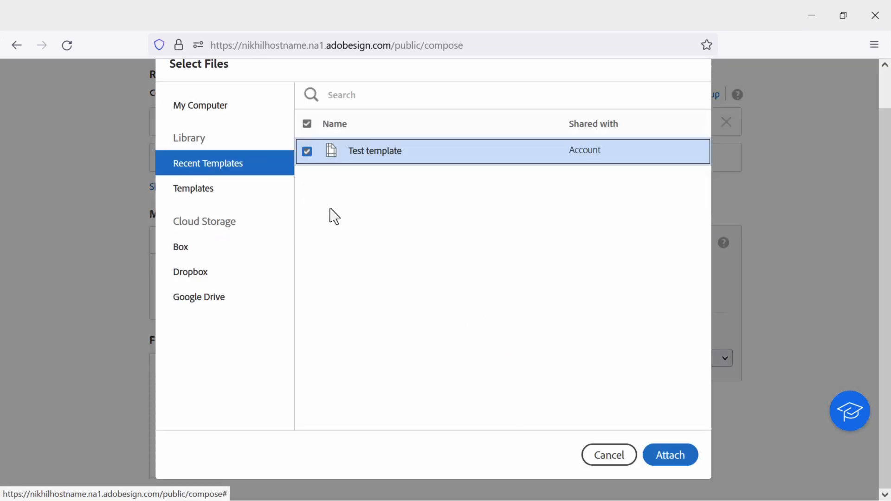
click(670, 455)
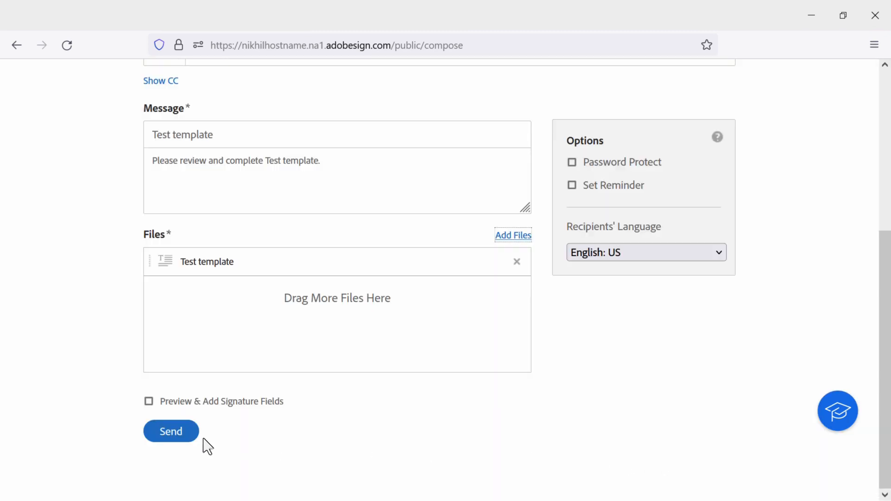
click(171, 431)
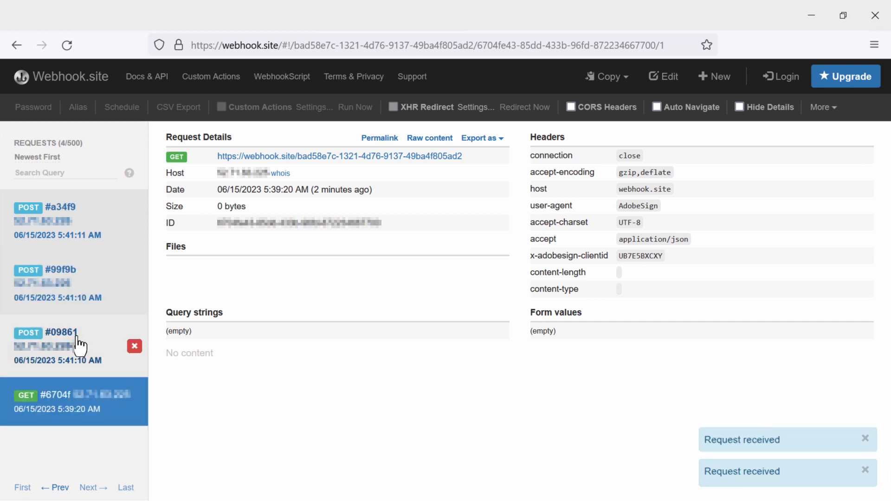
Inspect the three POST payloads showing AGREEMENT_CREATED, AGREEMENT_ACTION_REQUESTED and AGREEMENT_EMAIL_VIEWED events.
click(59, 332)
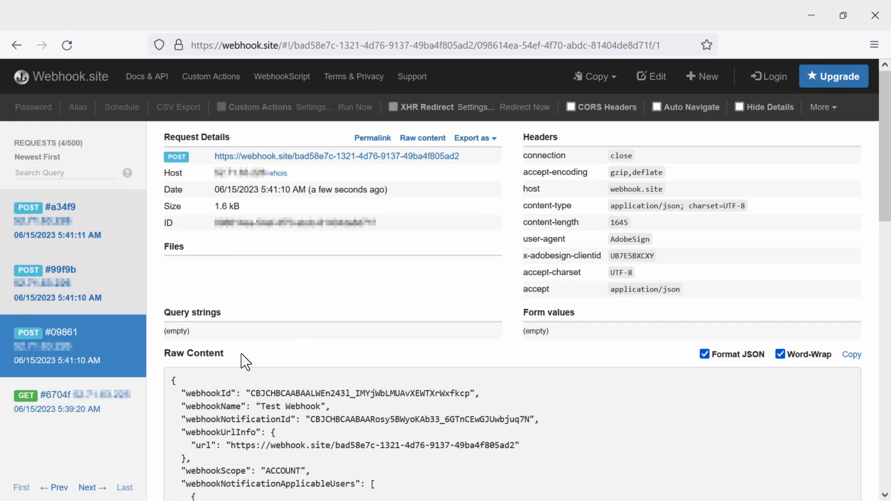
scroll(down, 3)
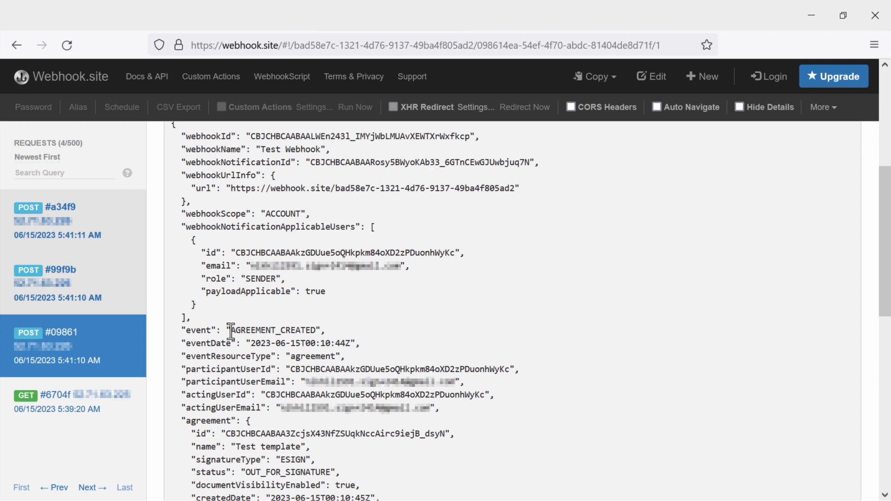
double_click(275, 330)
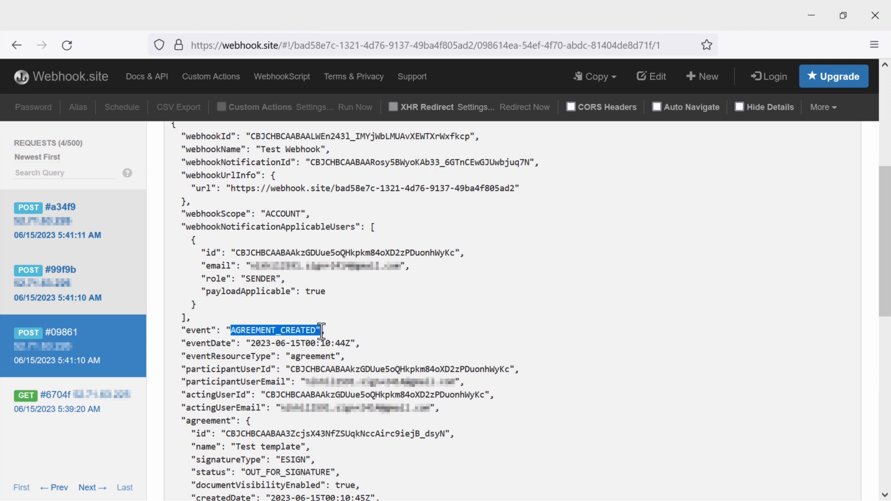
click(59, 270)
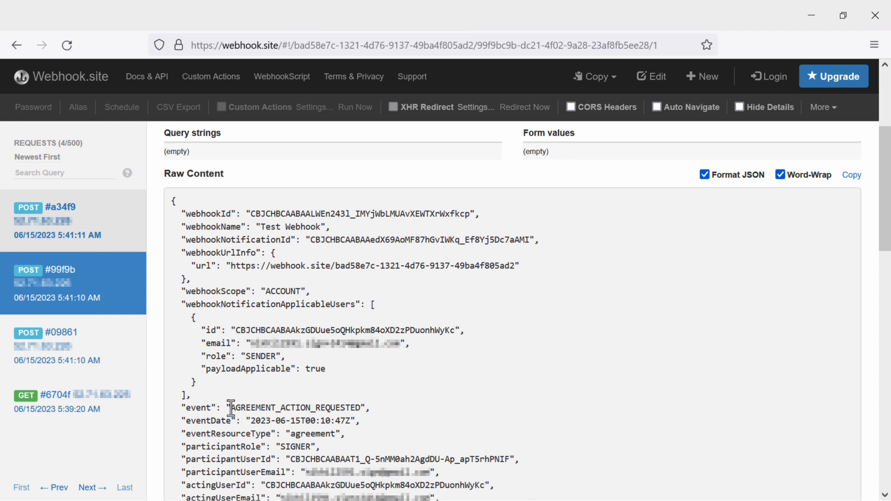
double_click(294, 408)
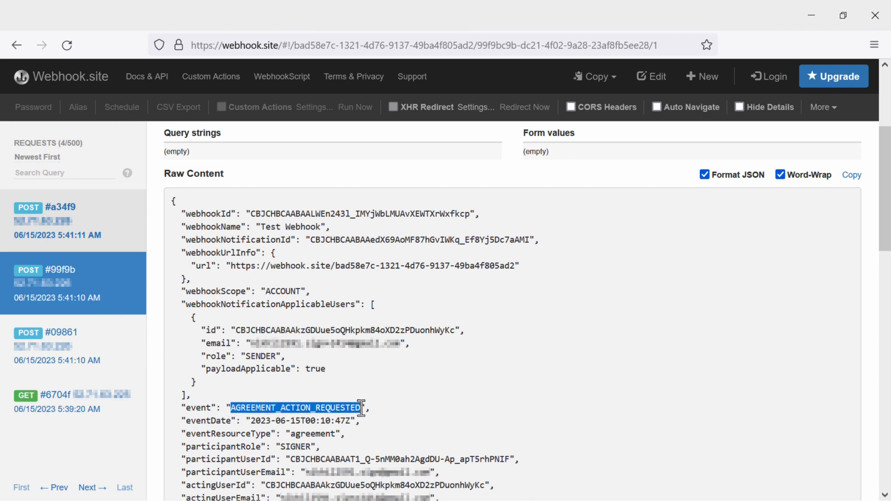
click(59, 207)
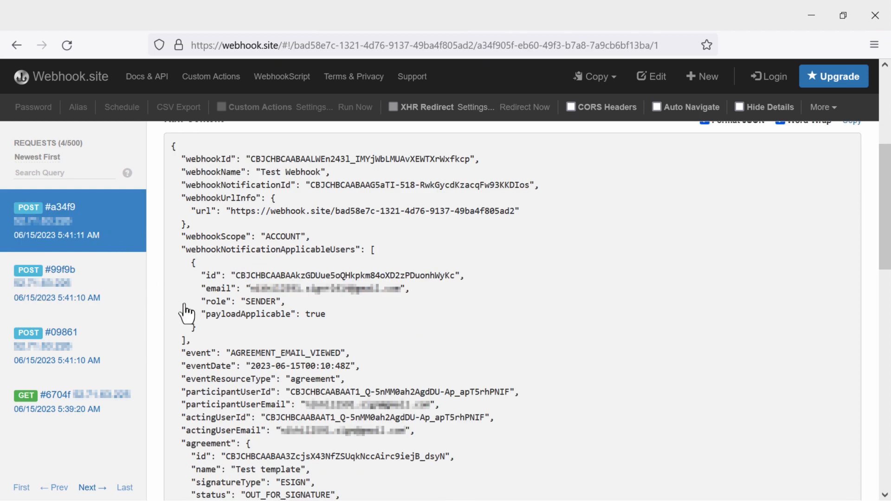
double_click(284, 353)
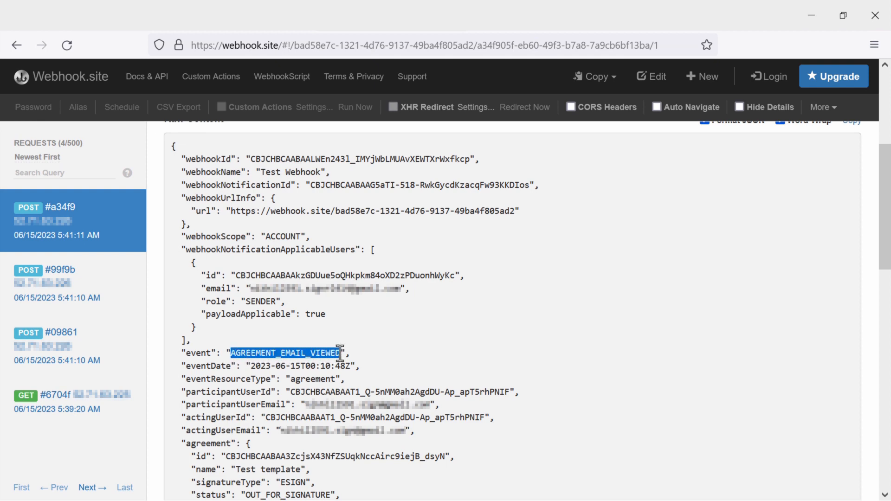
mouse_move(408, 346)
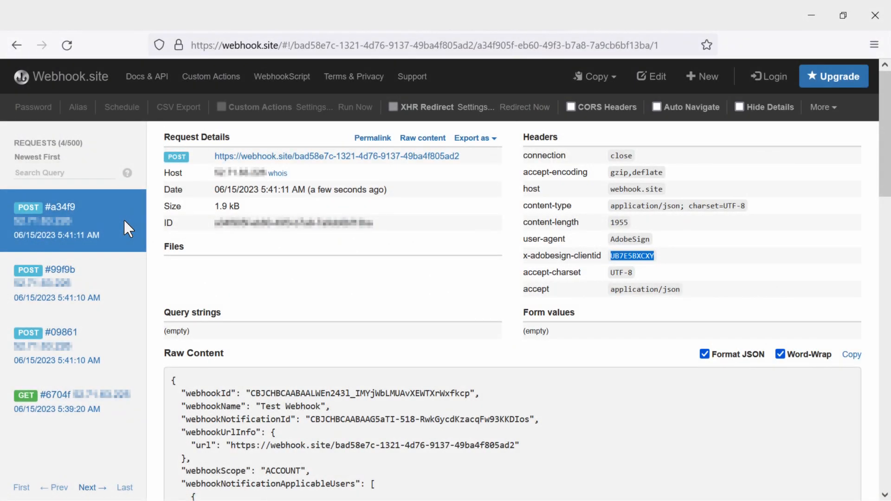
click(652, 76)
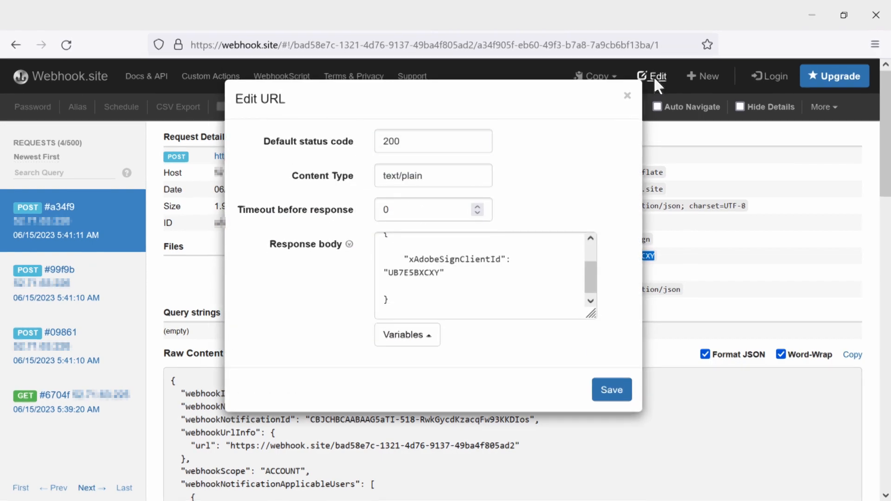
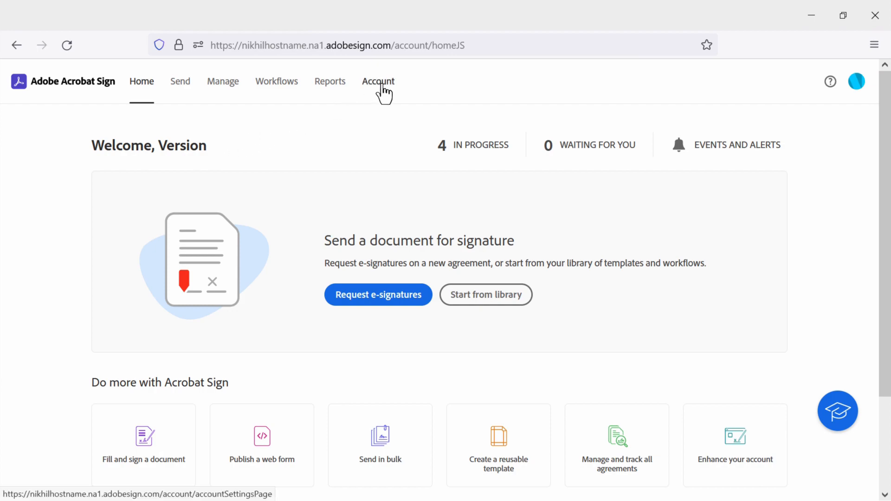
Reach the REST API Methods Documentation from Account > Acrobat Sign API.
click(378, 80)
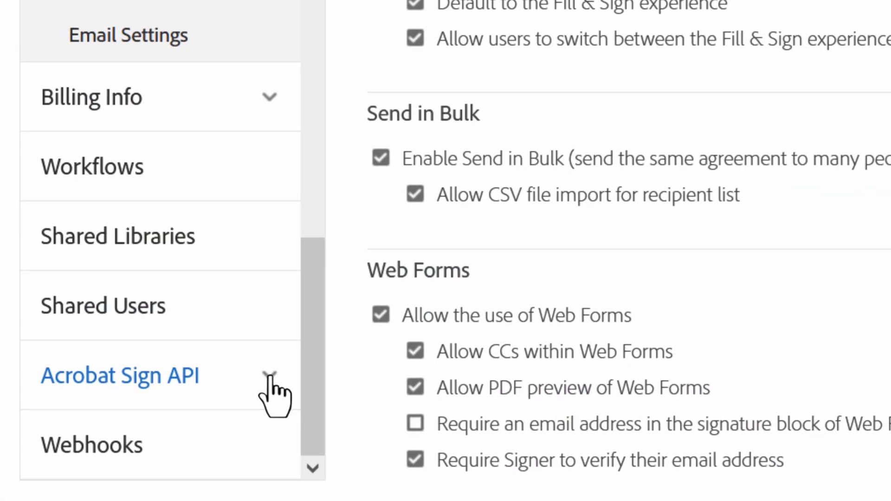
click(120, 375)
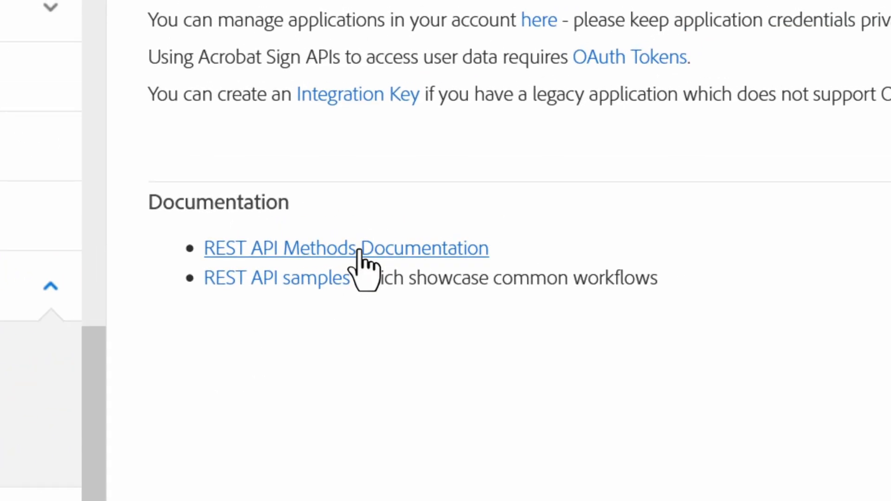
scroll(down, 3)
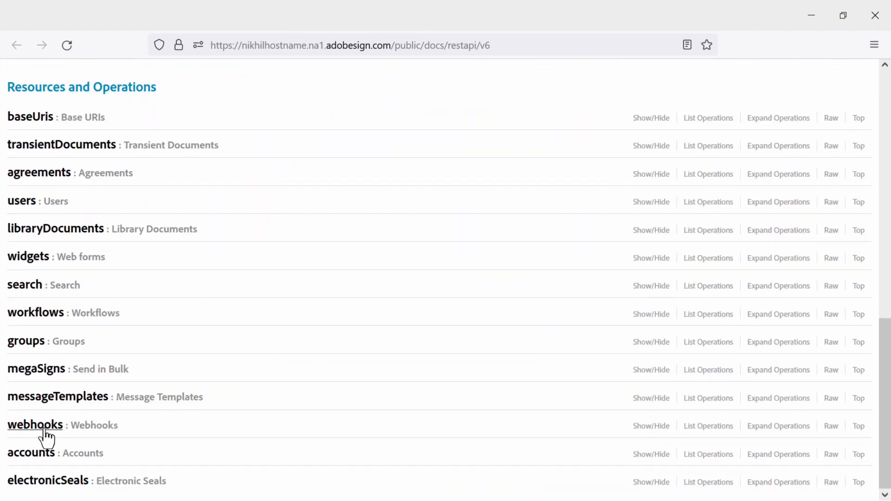
Expand the create-webhook endpoint and request an OAuth access token for it.
click(34, 424)
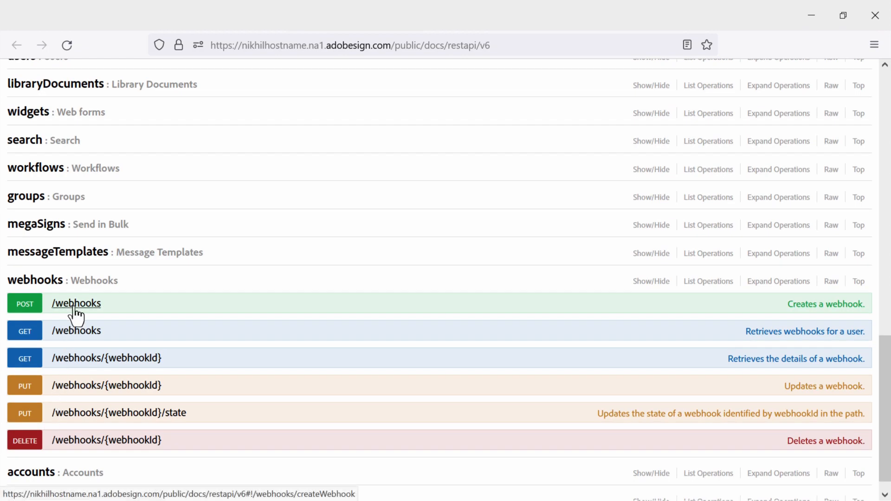
click(76, 302)
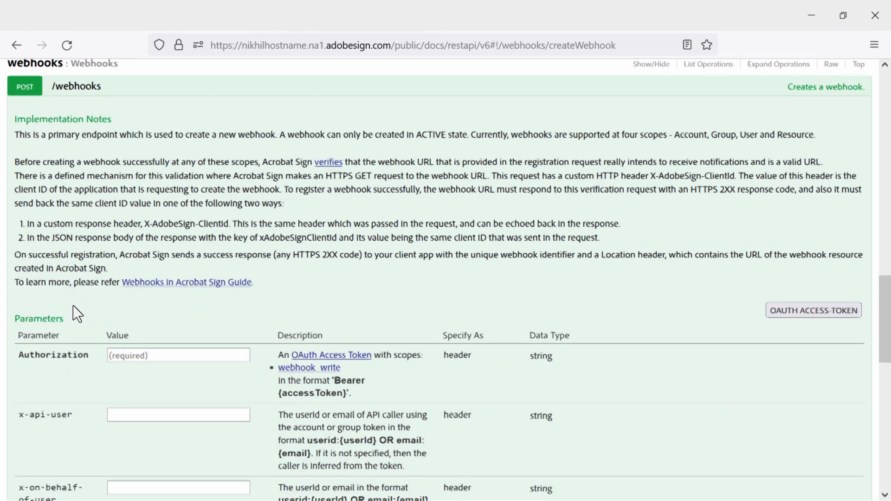
scroll(down, 3)
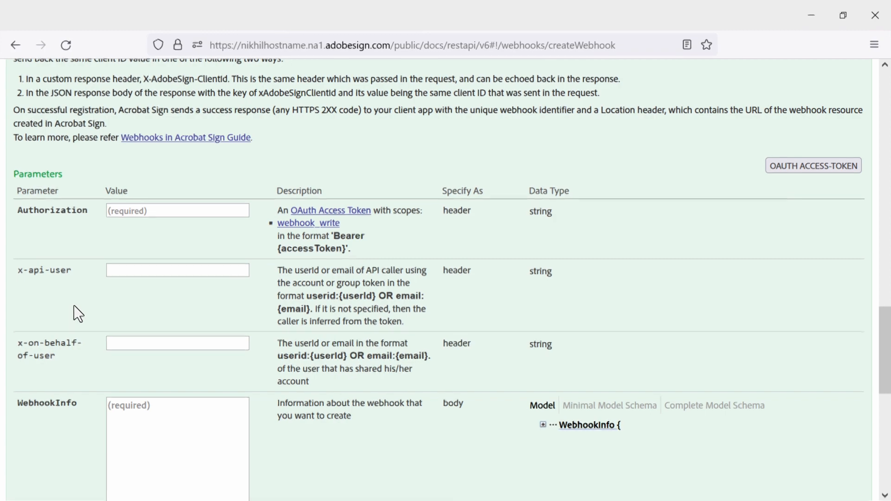
click(814, 166)
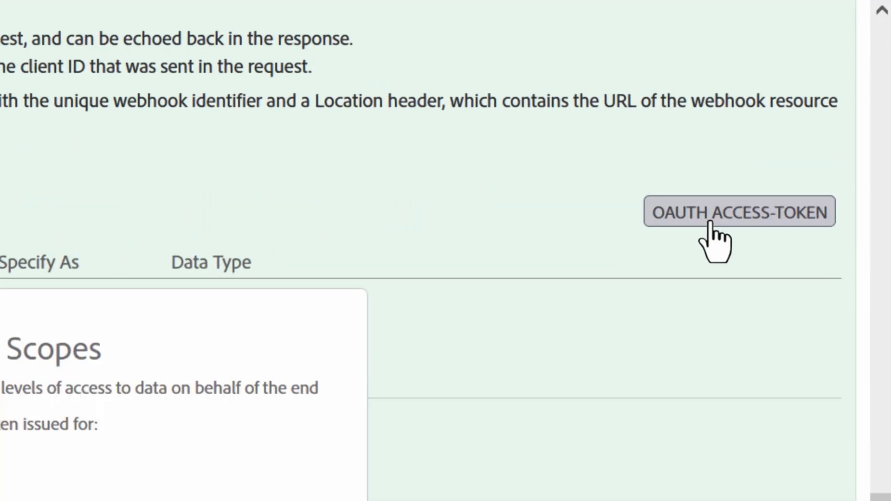
Authorize the token with the webhook_write:account scope, filling the Authorization field.
click(740, 211)
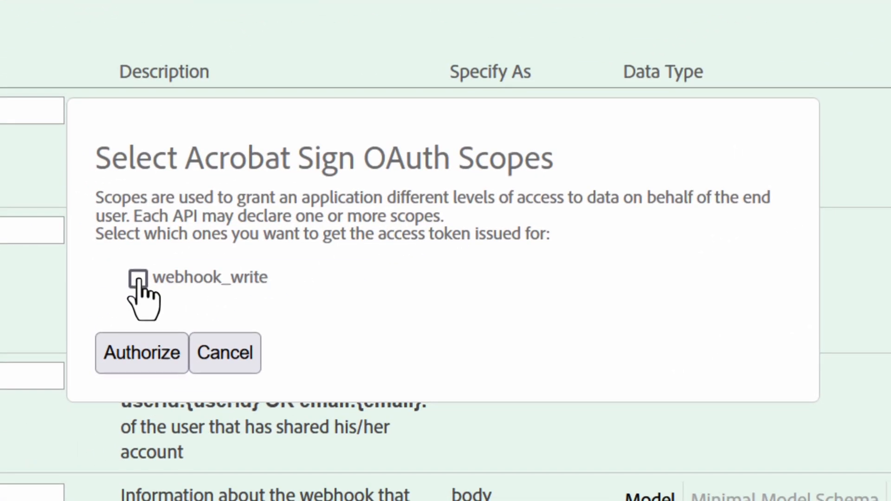
click(137, 278)
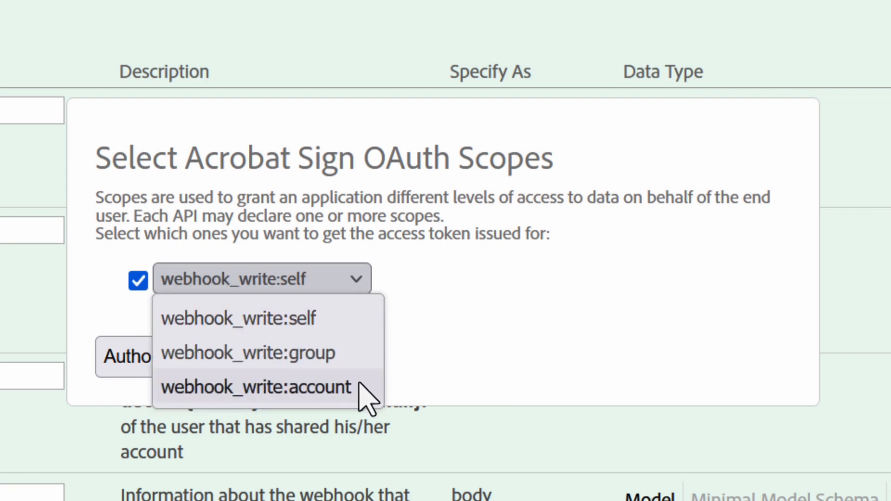
click(256, 387)
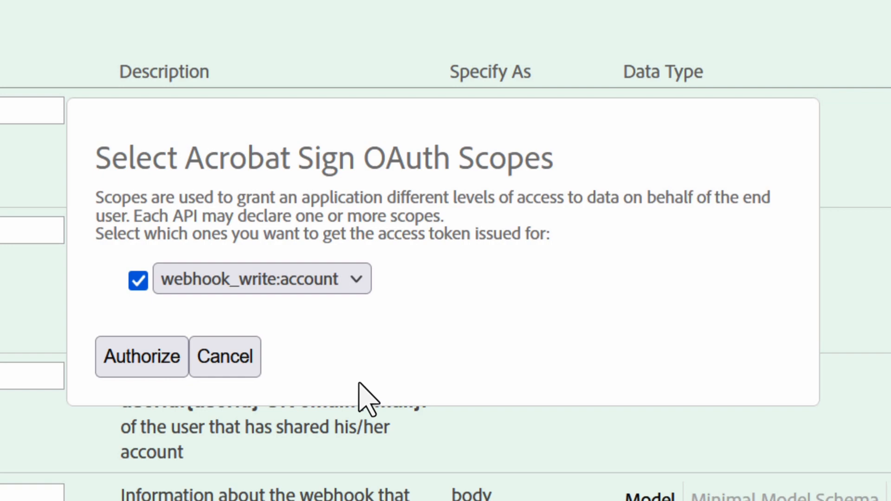
click(141, 356)
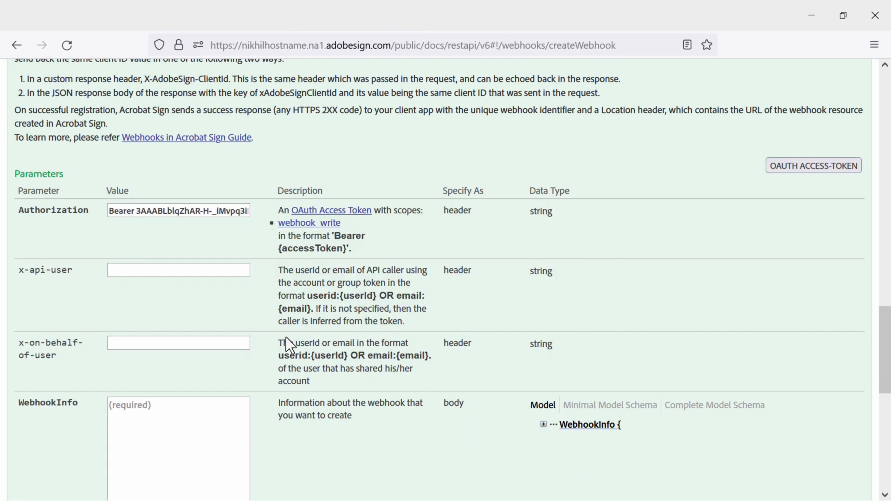
Fill WebhookInfo with the minimal JSON template and the name test webhook API.
scroll(down, 3)
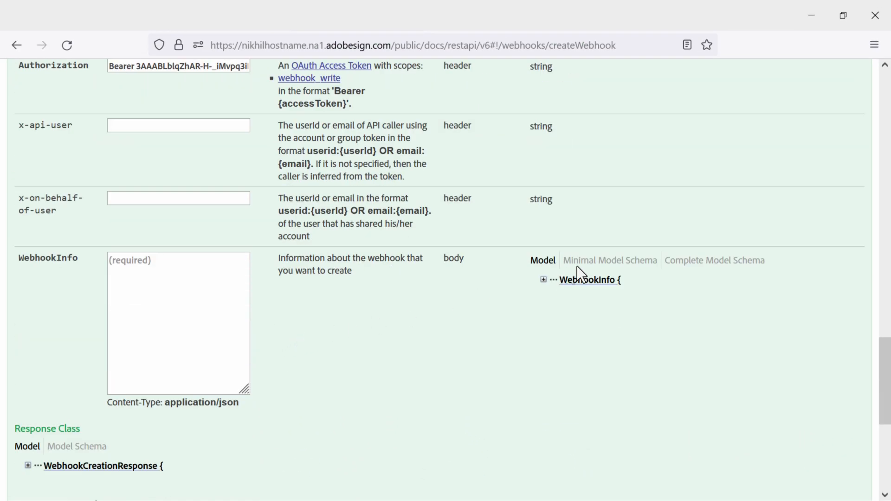
click(610, 260)
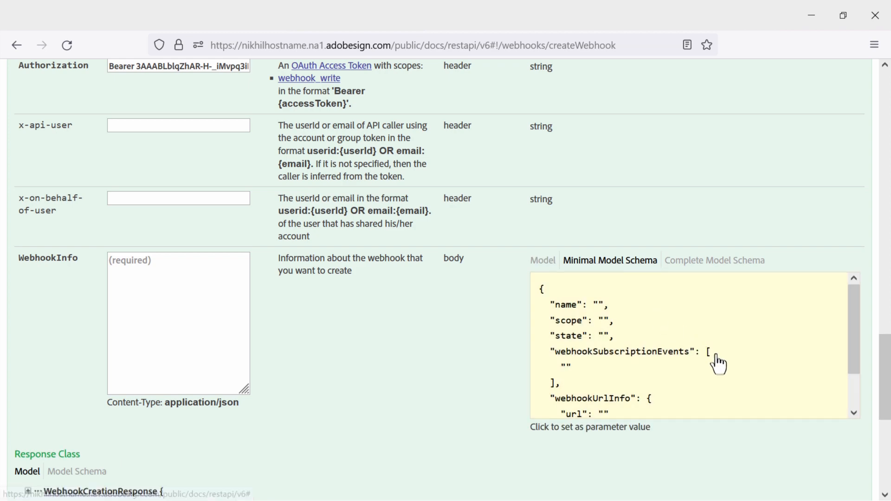
click(683, 340)
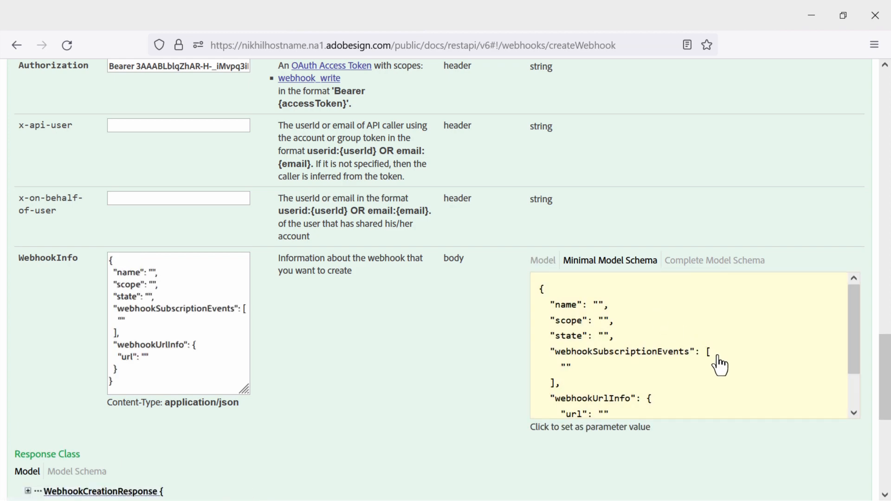
scroll(up, 3)
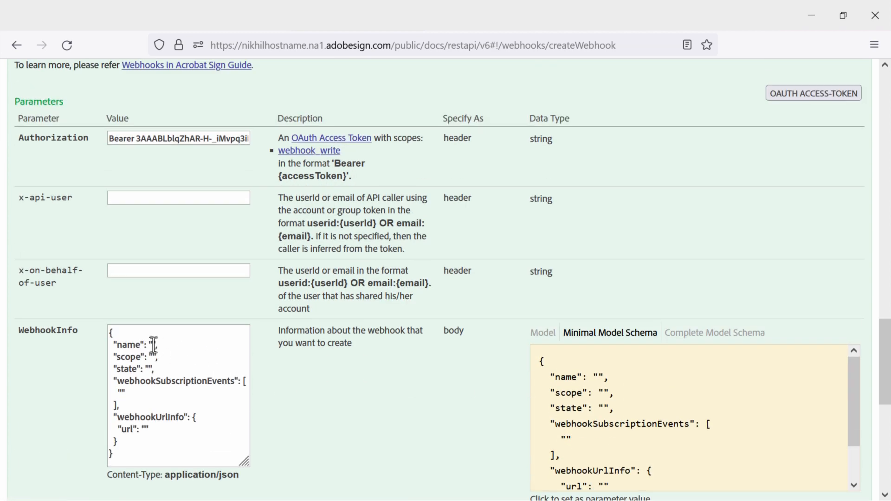
text(test webhook API)
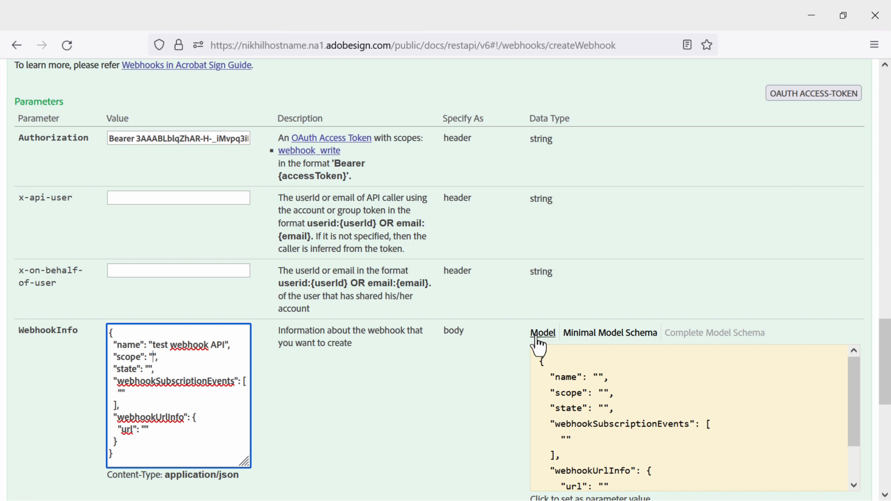
Set the body's scope to ACCOUNT and state to ACTIVE using the field descriptions.
click(541, 332)
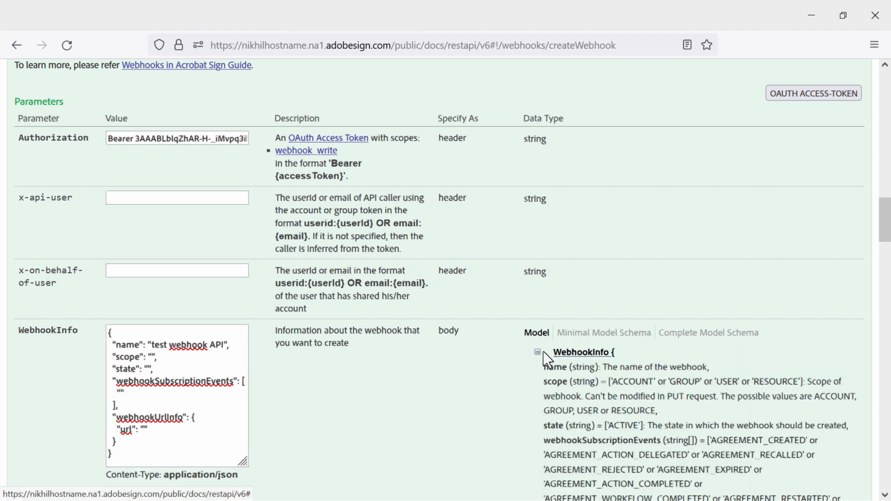
scroll(down, 3)
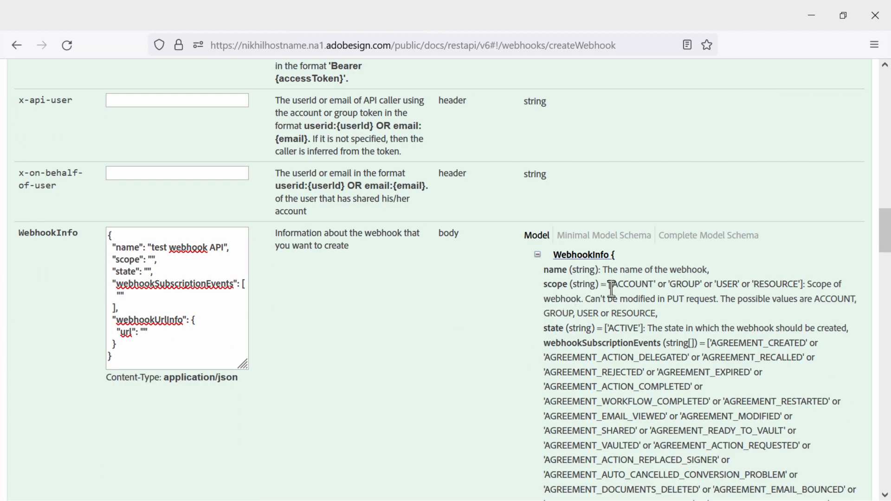
double_click(631, 284)
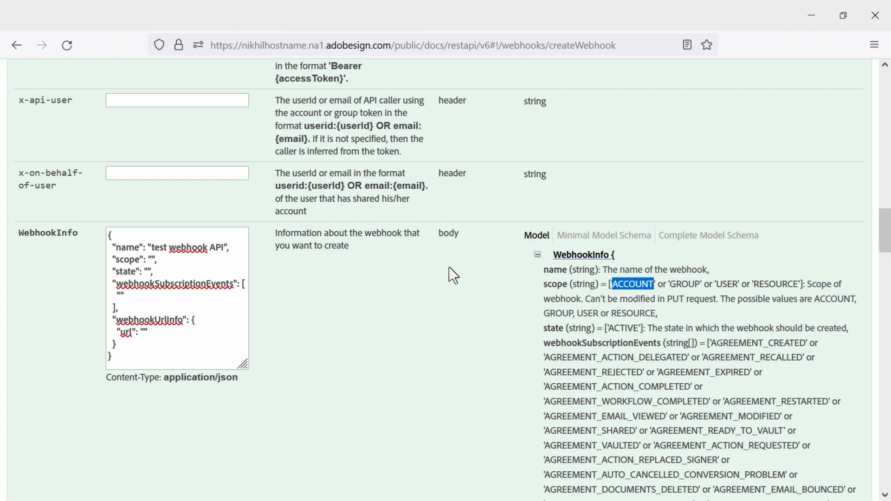
text(ACCOUNT)
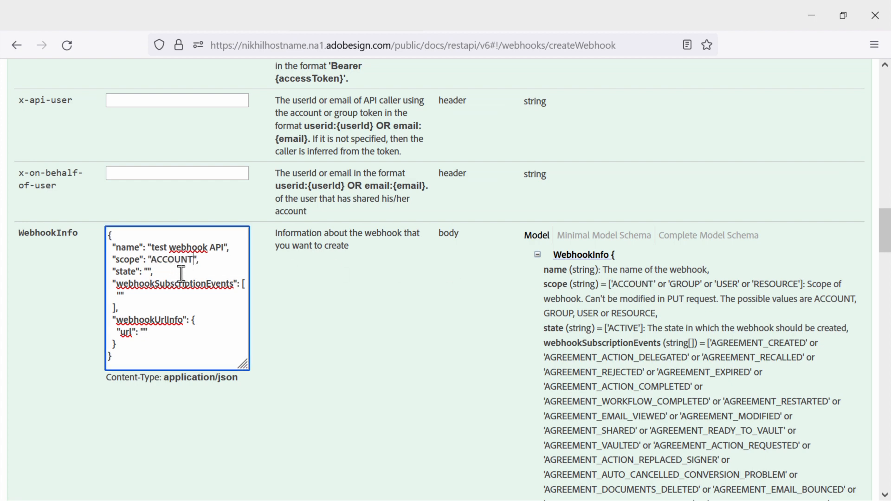
double_click(623, 328)
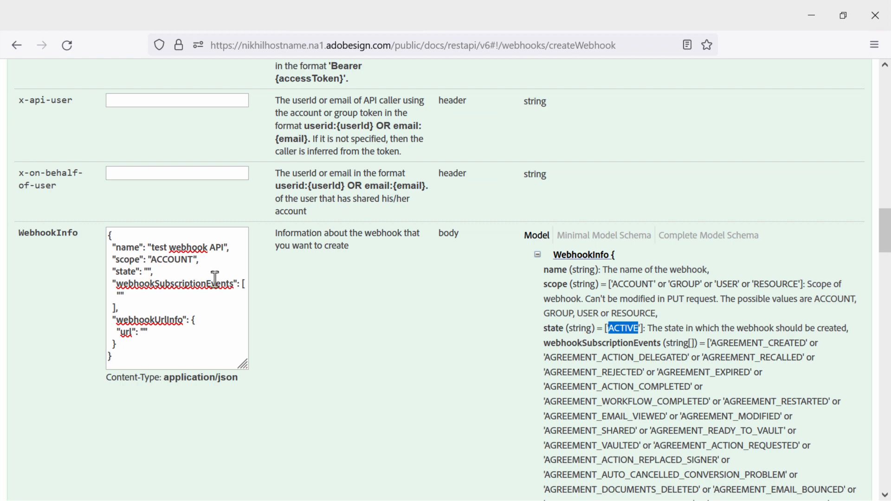
text(ACTIVE)
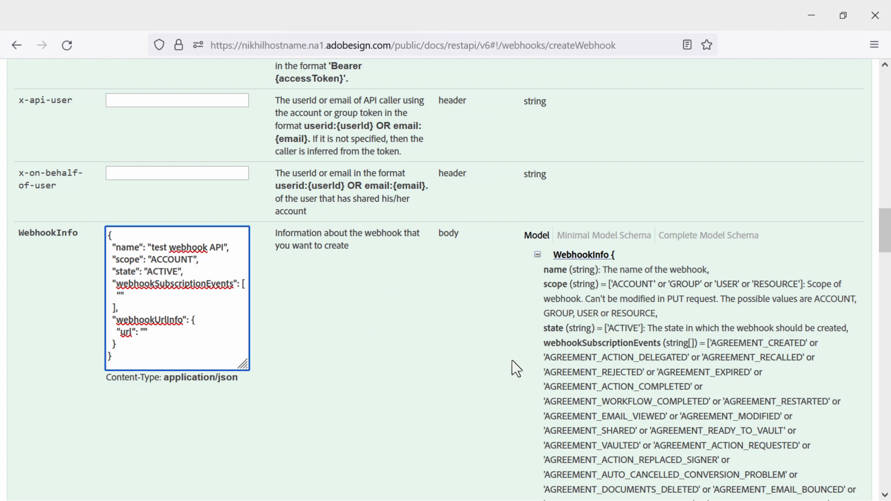
scroll(down, 3)
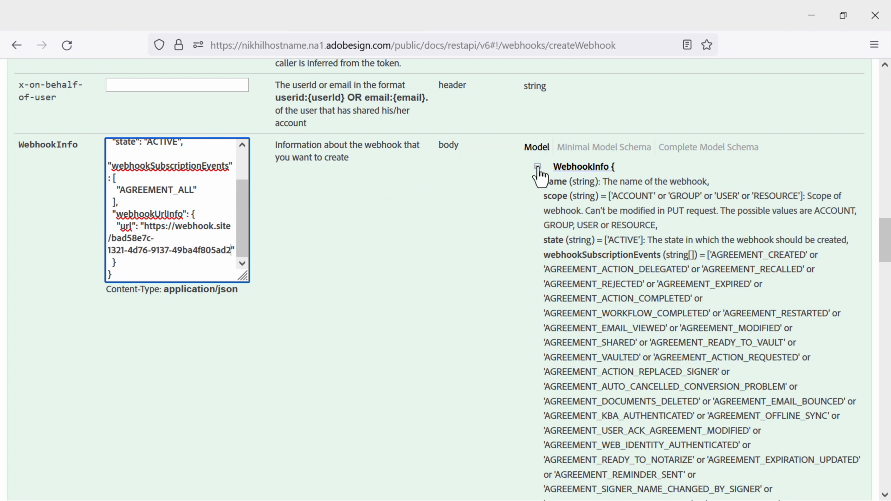
click(538, 166)
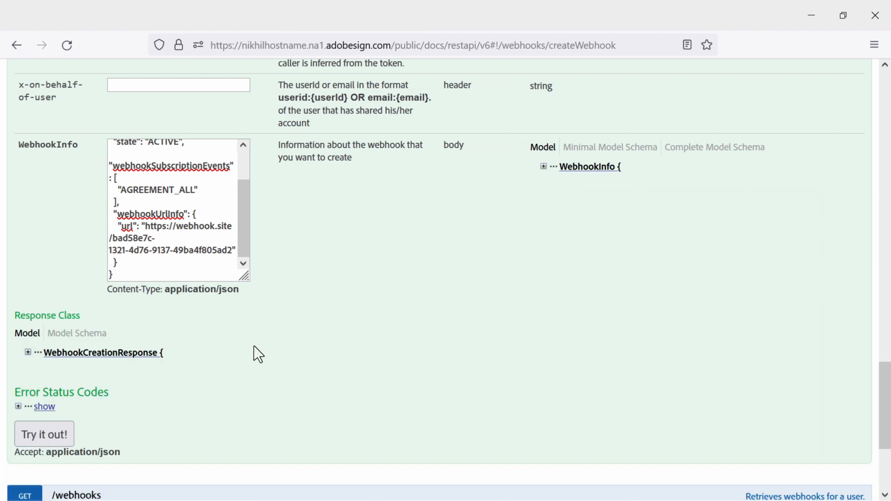
Execute the POST /webhooks request with Try it out and get the 201 response.
scroll(down, 3)
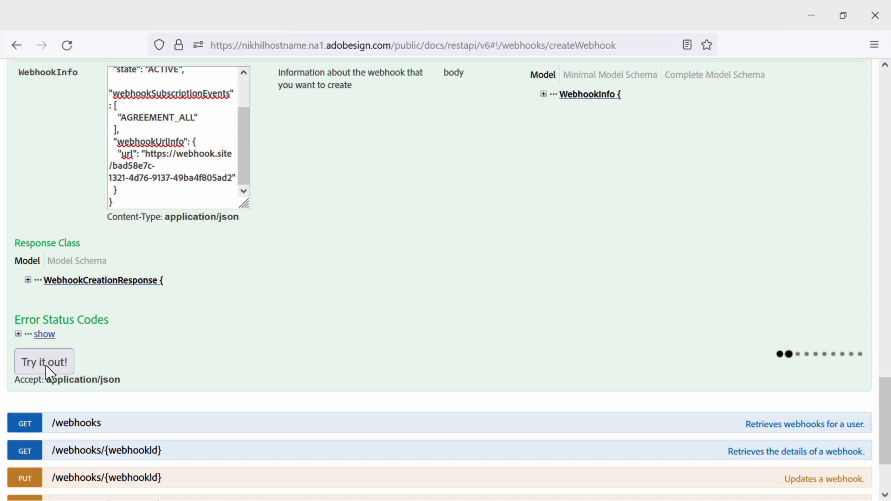
click(44, 362)
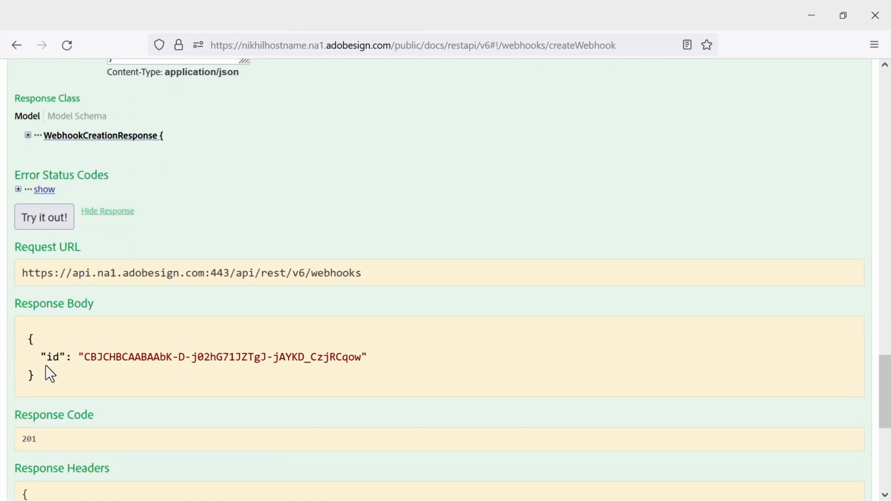
mouse_move(392, 374)
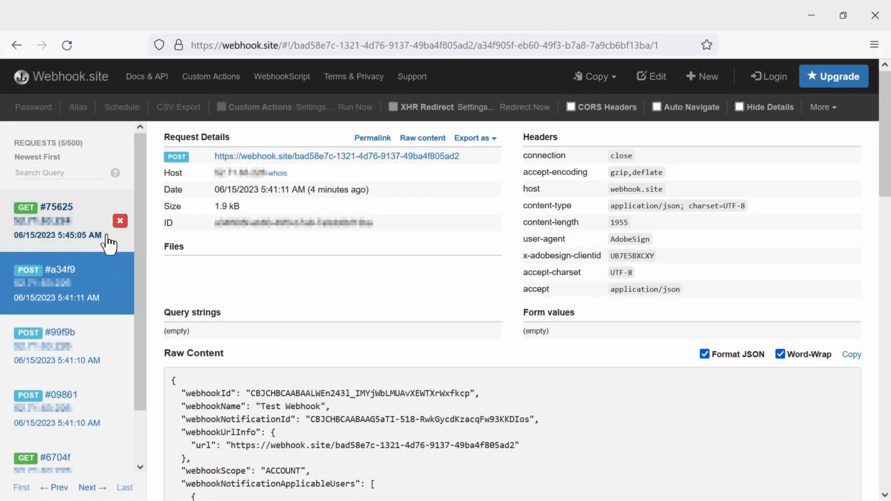
Review the verification GET #75625 and the new POST #8f13d notification payload.
click(56, 222)
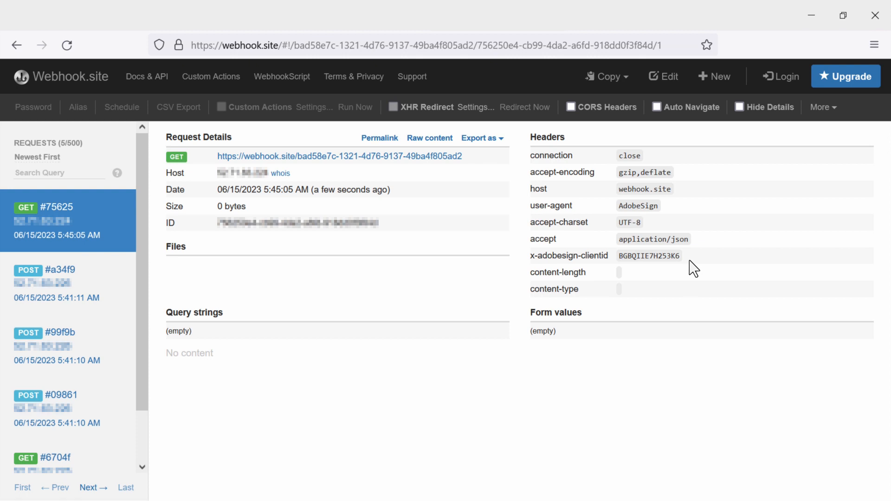
mouse_move(204, 268)
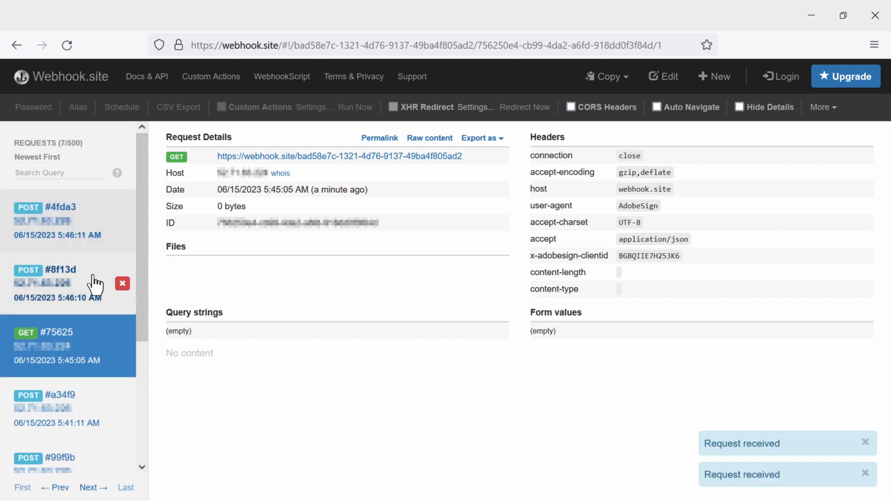
click(57, 278)
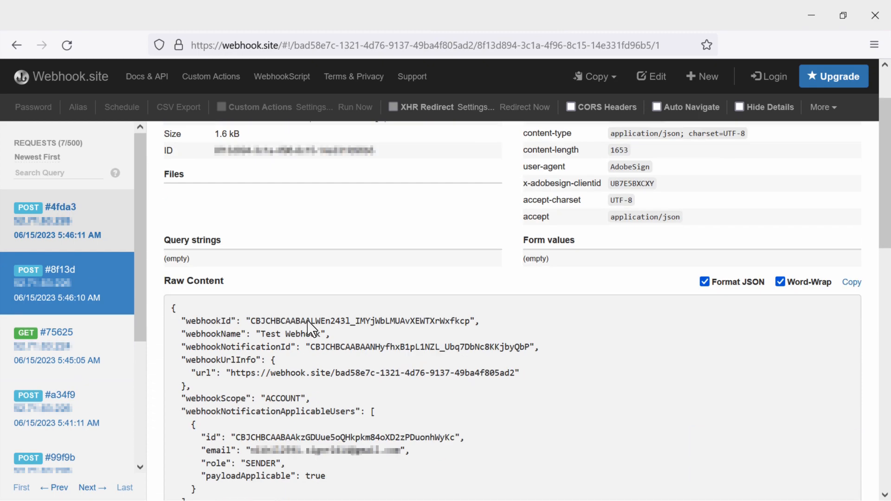
scroll(down, 3)
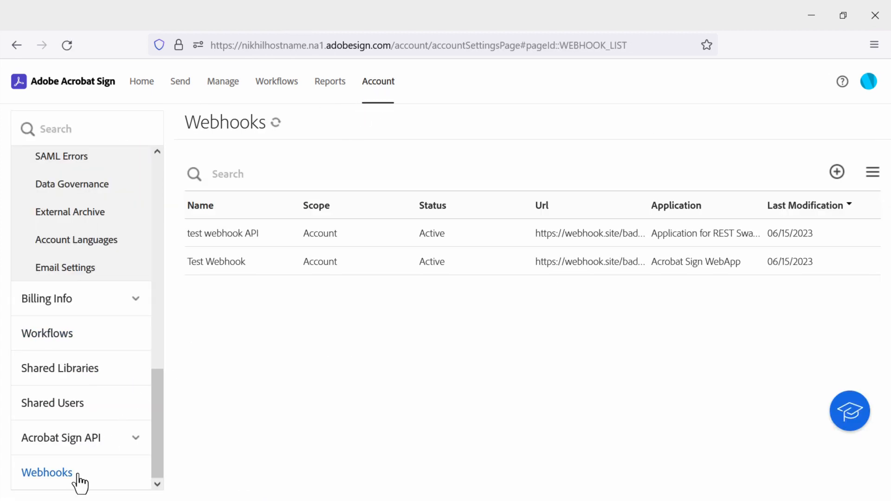
mouse_move(540, 297)
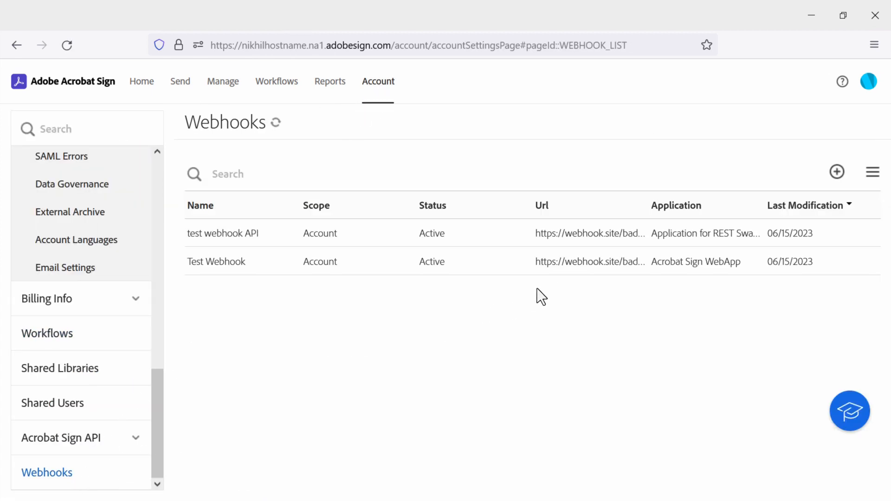